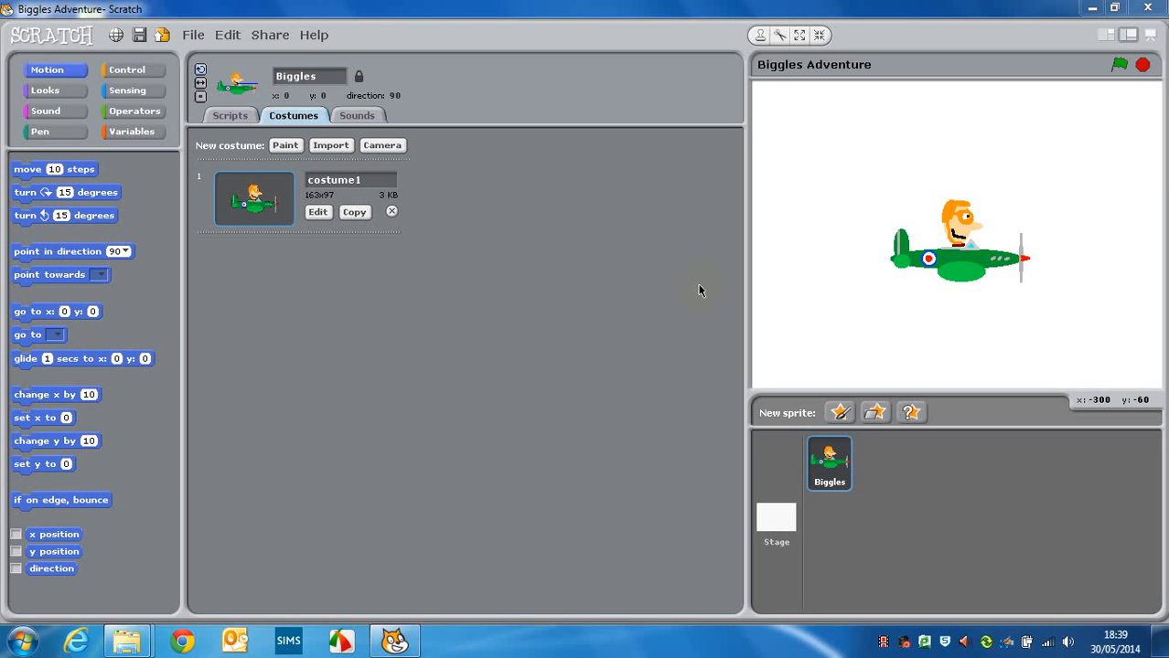
pyautogui.moveTo(569, 260)
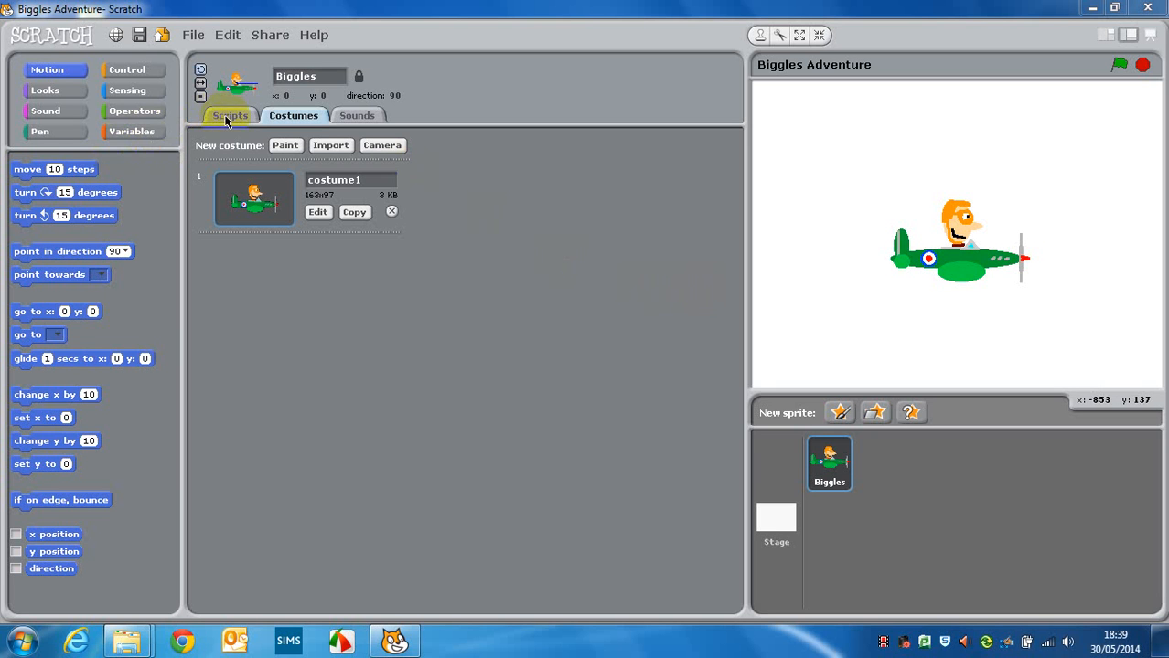
# Show Biggles' scripts area so blocks can be dragged in.
pyautogui.click(128, 70)
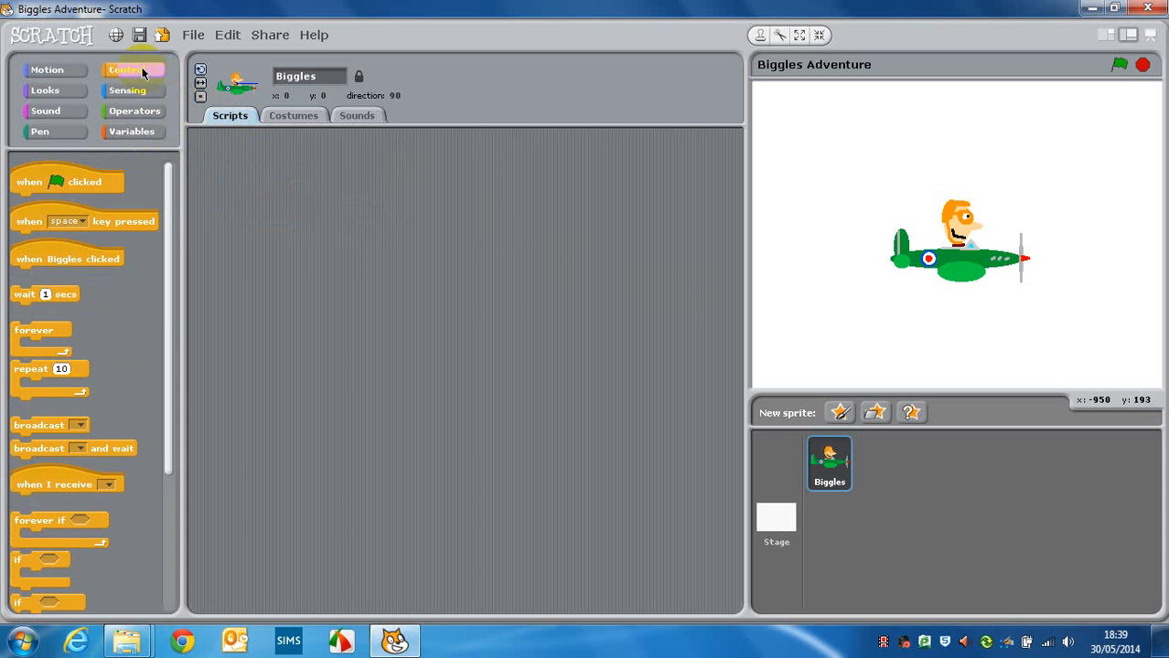
# Stack 'when flag clicked' and a forever loop, with four if blocks inside it.
pyautogui.moveTo(67, 181); pyautogui.dragTo(300, 189)
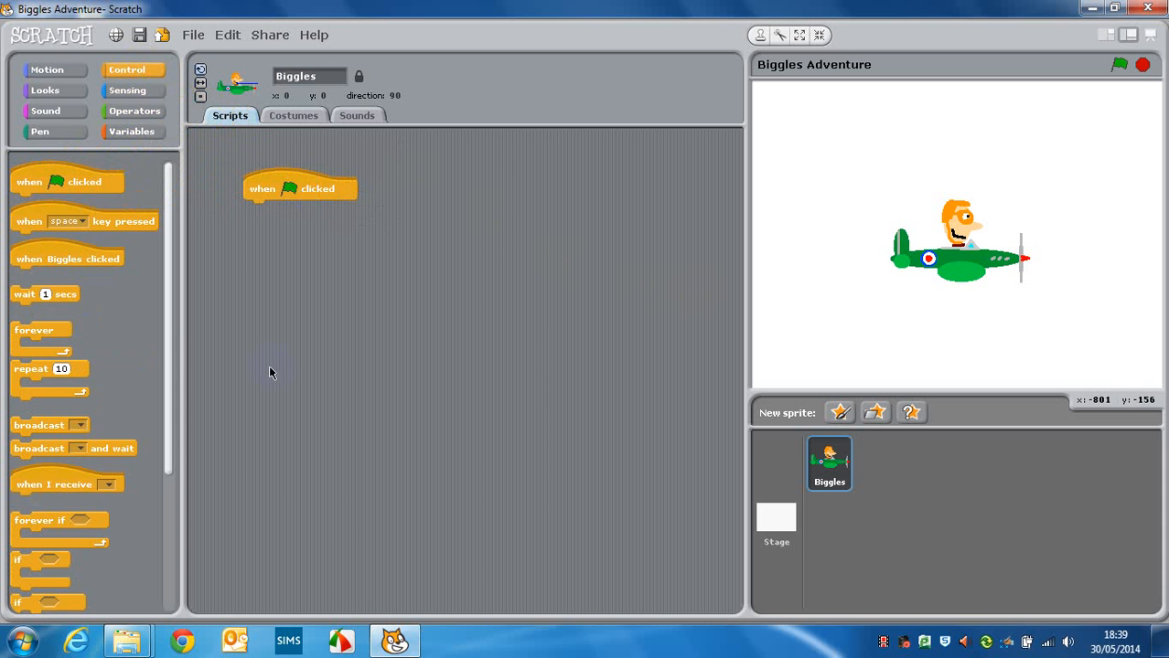
pyautogui.moveTo(34, 330); pyautogui.dragTo(265, 224)
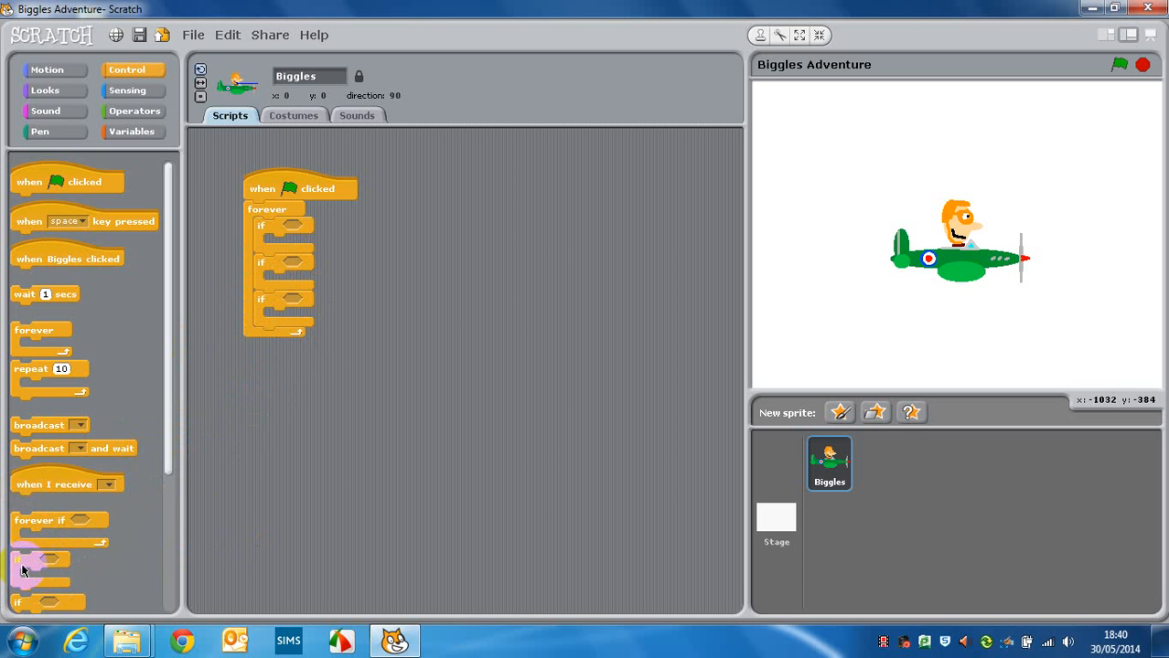
pyautogui.moveTo(41, 558); pyautogui.dragTo(270, 356)
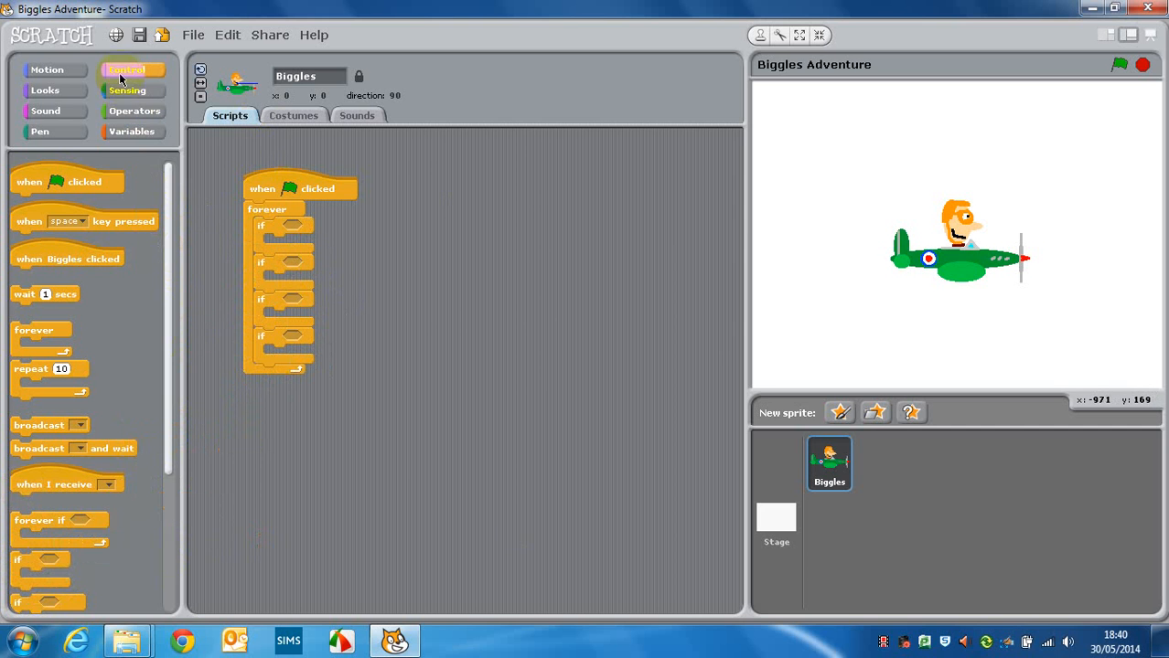
pyautogui.click(127, 90)
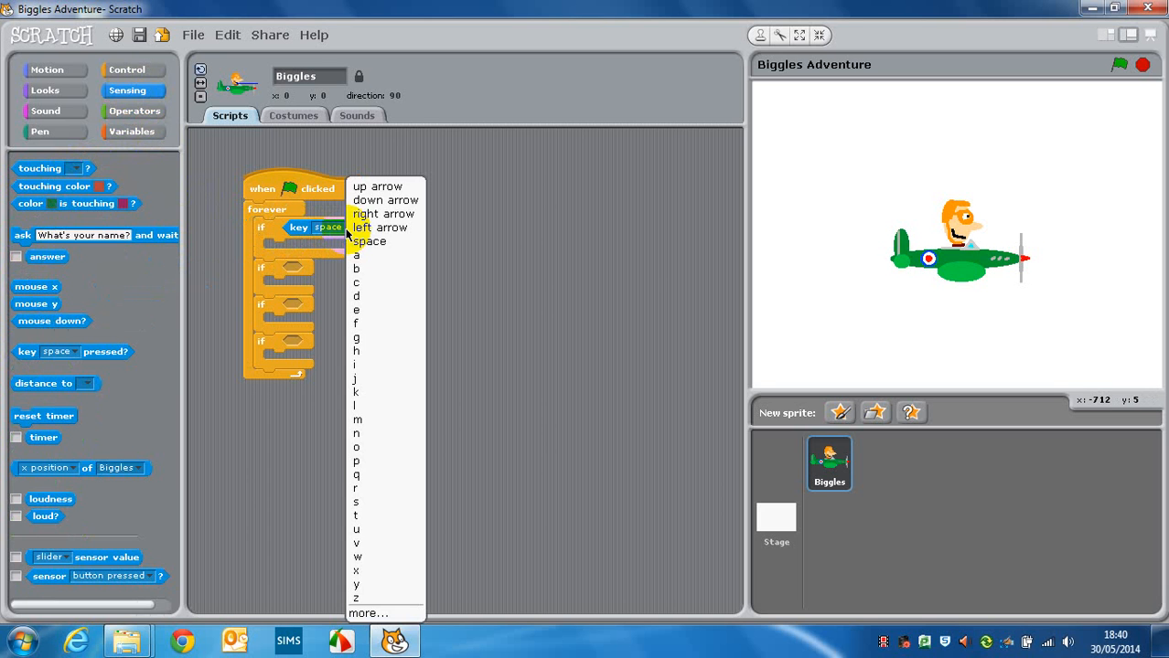
# Fill the ifs with key-pressed checks for up, down, right and left arrow.
pyautogui.click(377, 186)
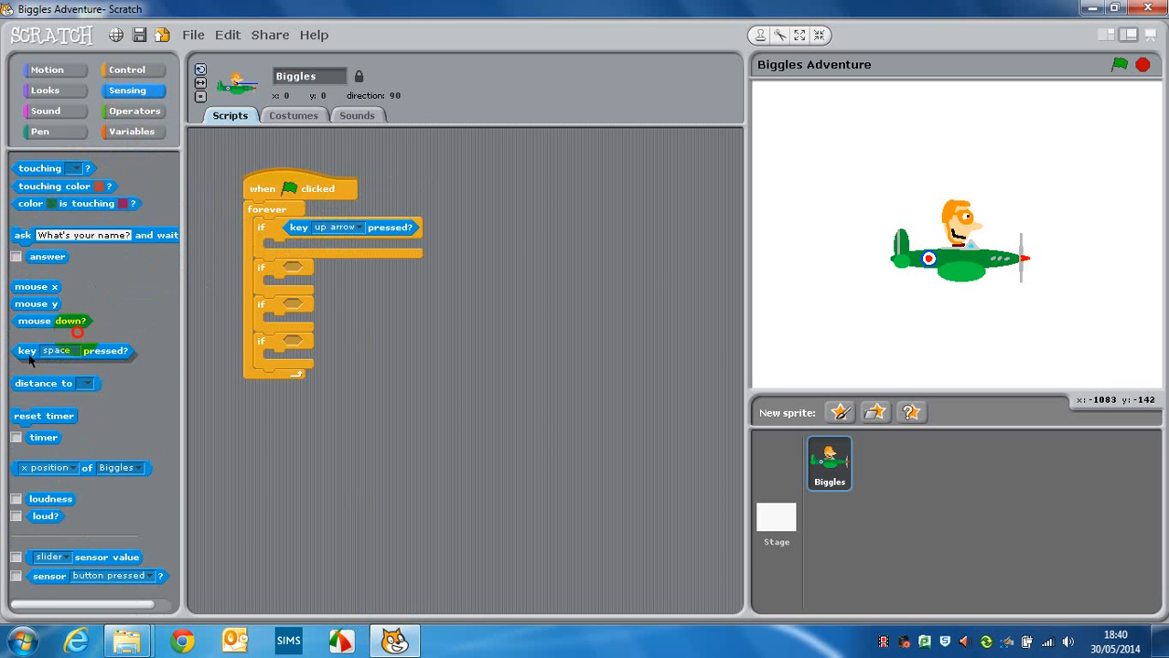
pyautogui.moveTo(73, 351); pyautogui.dragTo(343, 269)
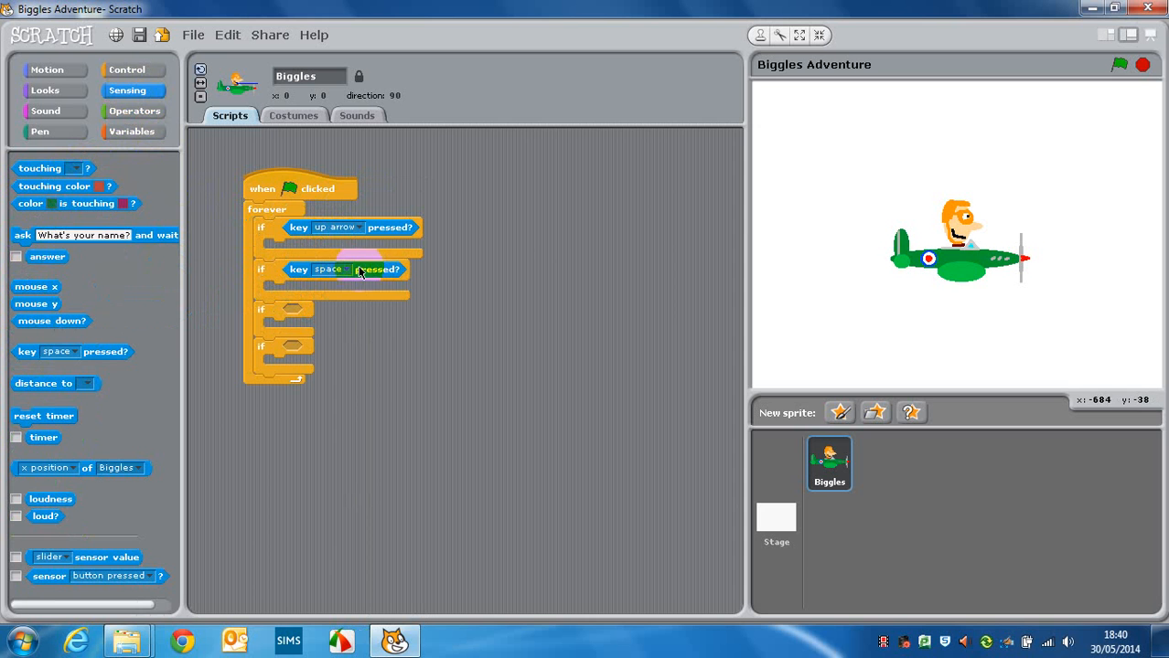
pyautogui.click(330, 269)
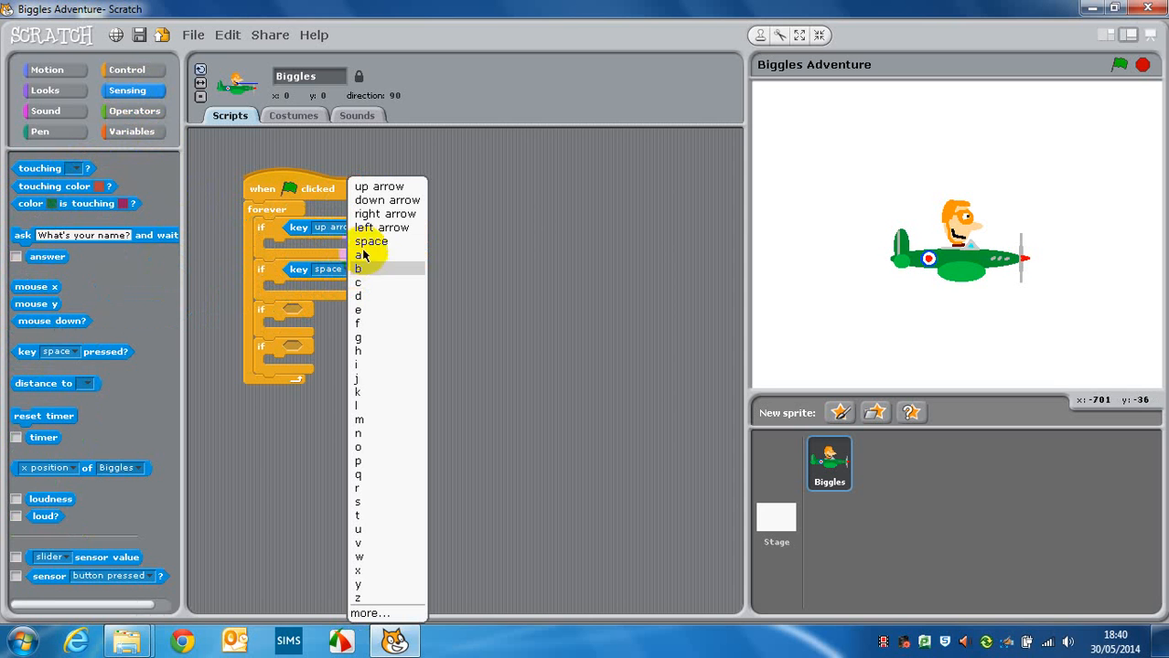
pyautogui.moveTo(387, 199)
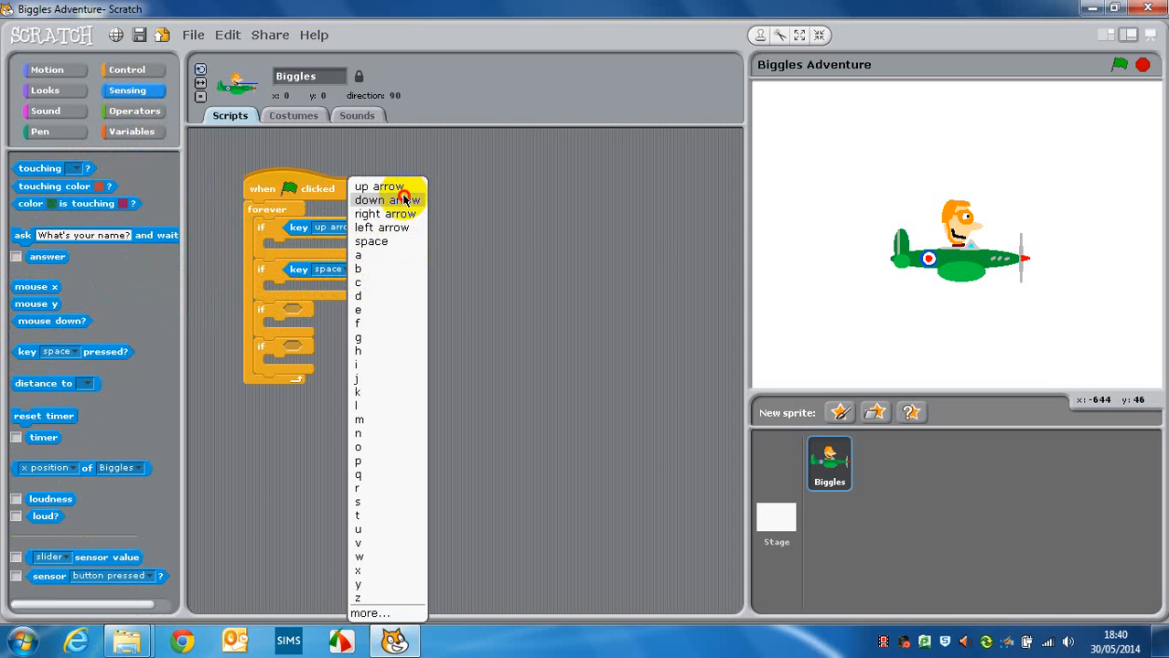
pyautogui.click(369, 199)
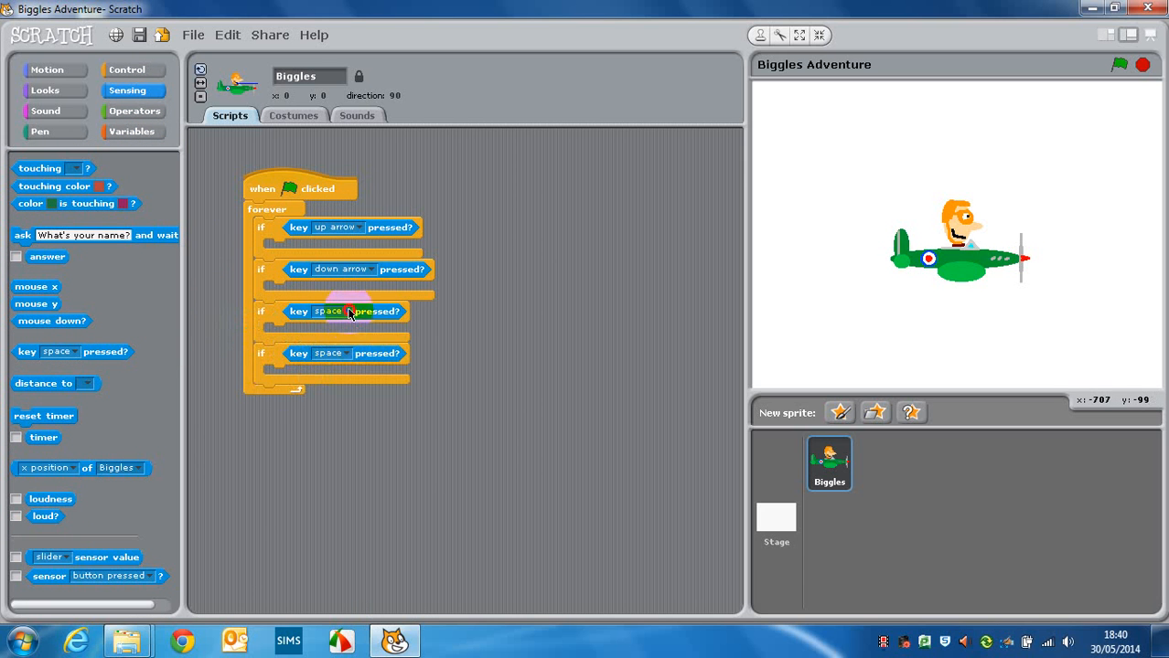
pyautogui.click(328, 311)
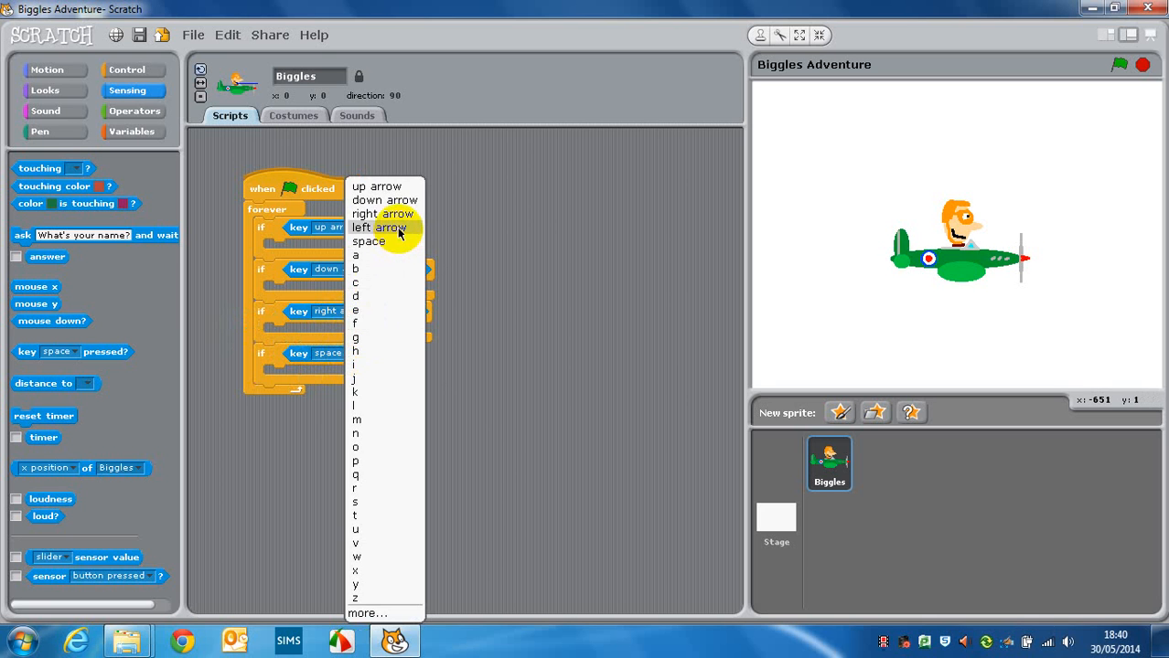
pyautogui.click(360, 227)
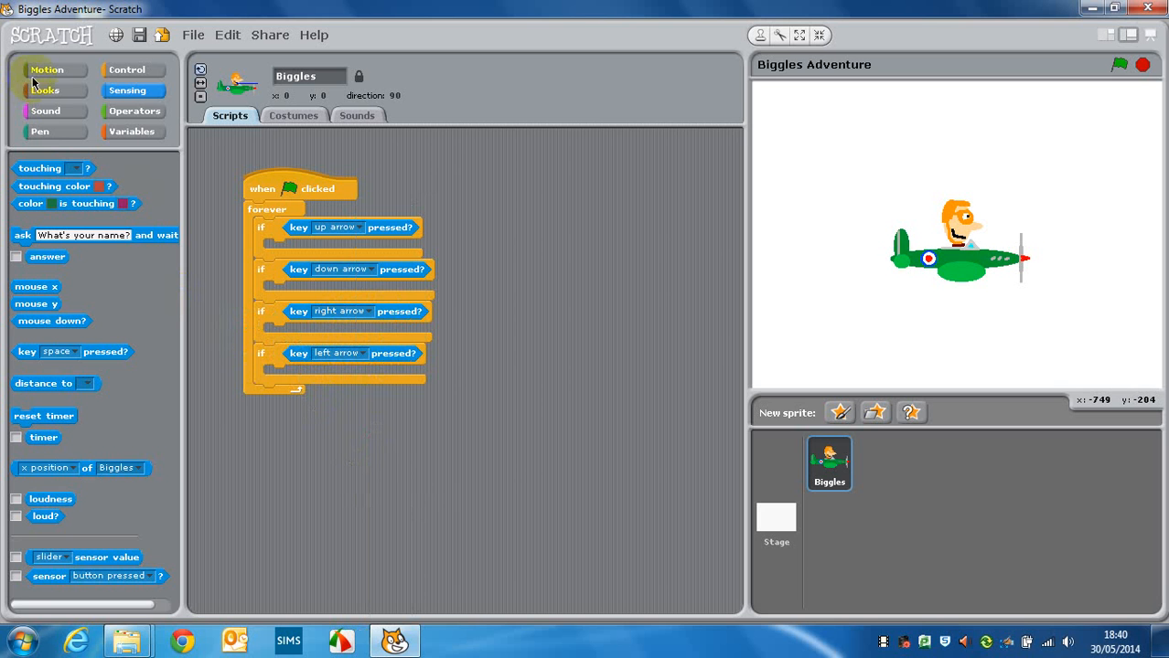
# Drop change y by 10 and change x by 10 motion blocks into the arrow checks.
pyautogui.click(47, 70)
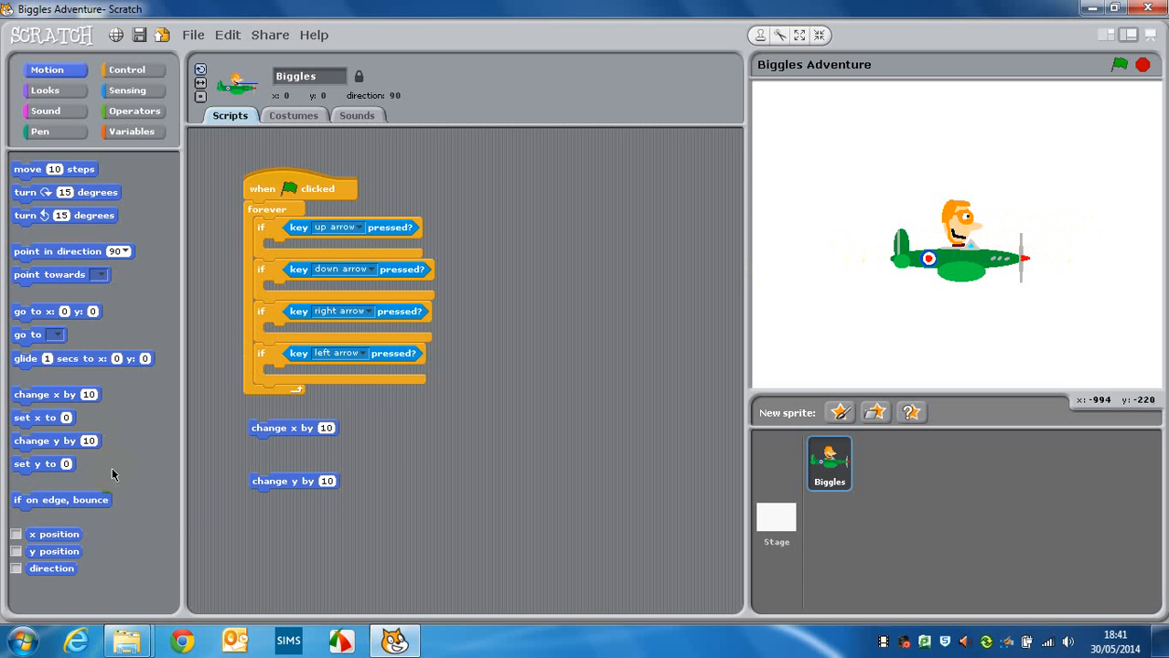
pyautogui.moveTo(293, 428); pyautogui.dragTo(308, 332)
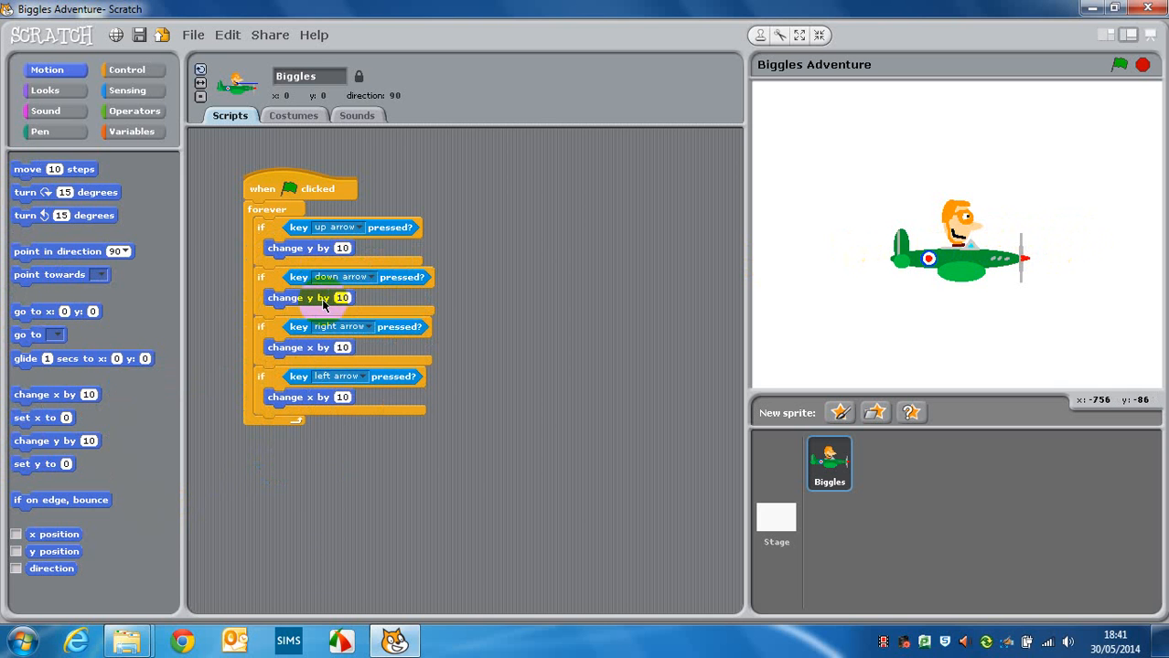
pyautogui.click(343, 297)
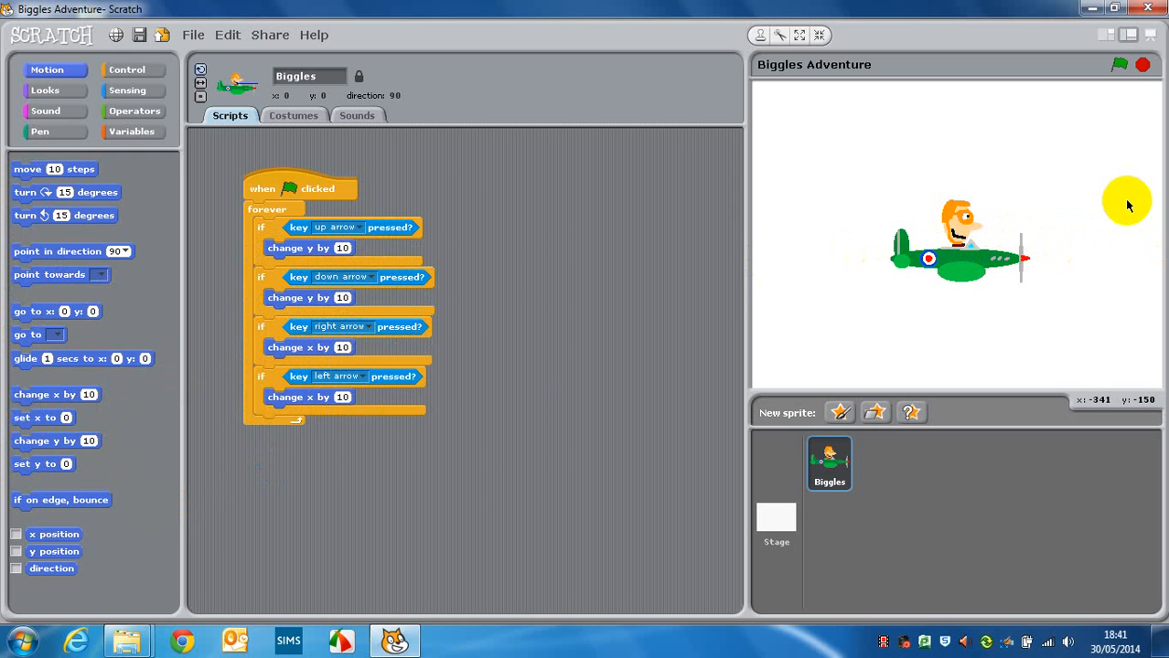
# Set the x changes to 5 and -5, then edit the down arrow's y amount.
pyautogui.click(342, 397)
pyautogui.write('-5')
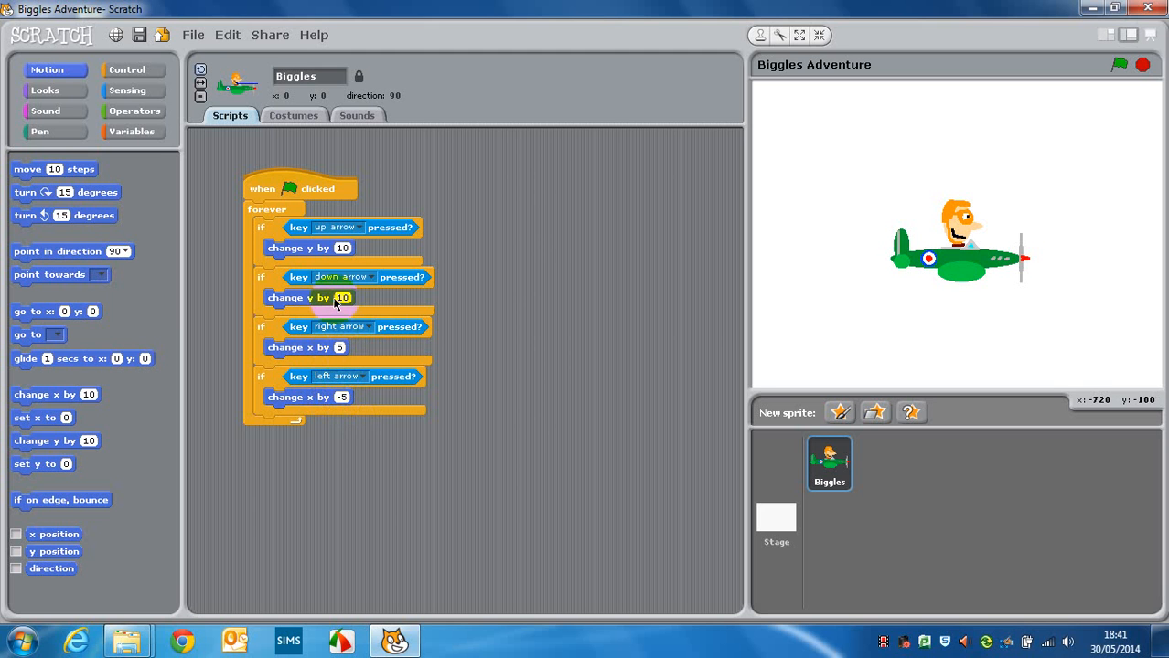
pyautogui.click(341, 297)
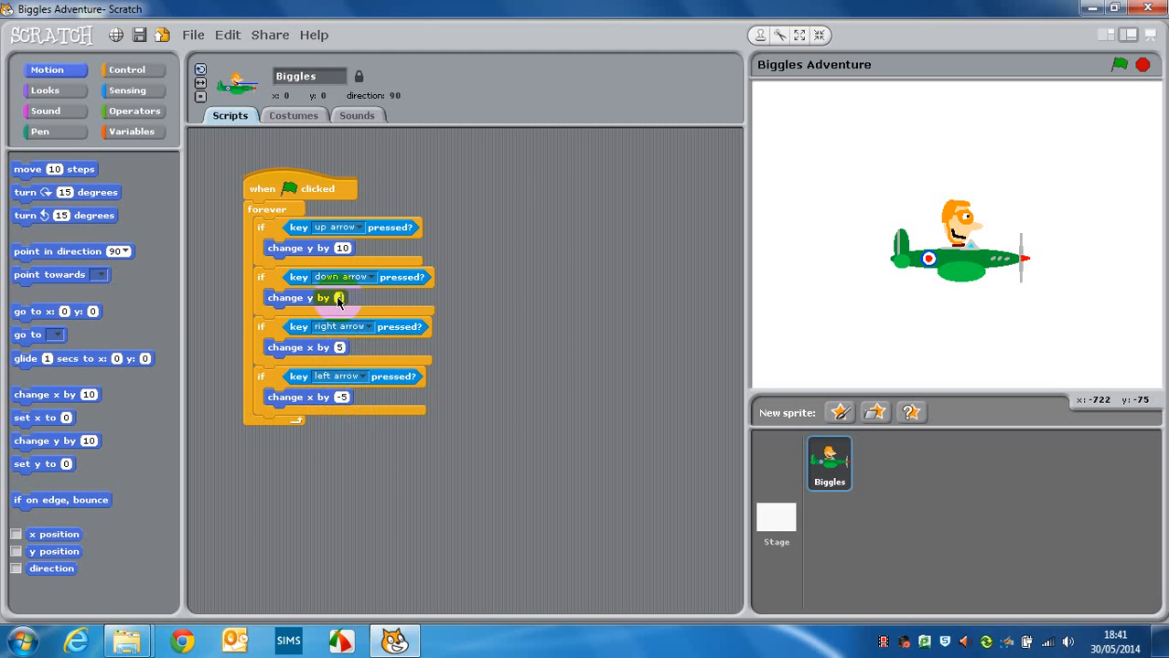